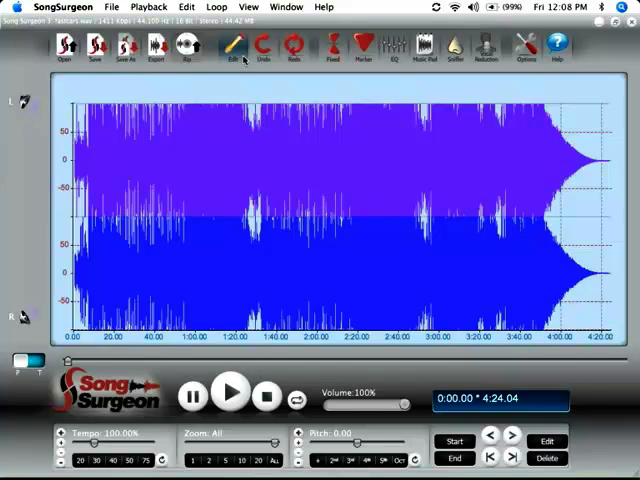
{"action": "mouse_move", "coordinate": [157, 52]}
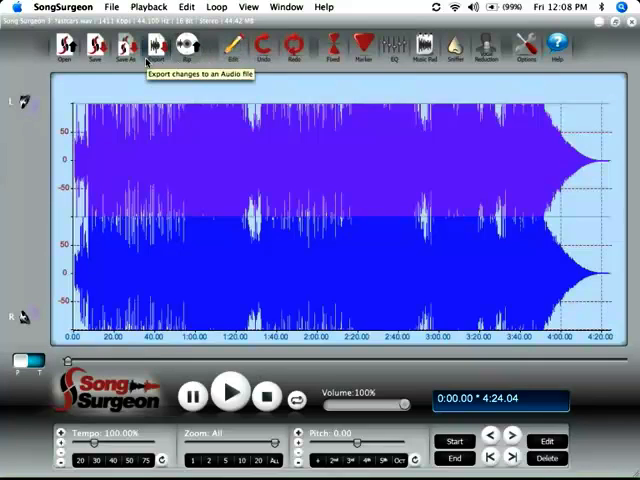
{"action": "mouse_move", "coordinate": [109, 89]}
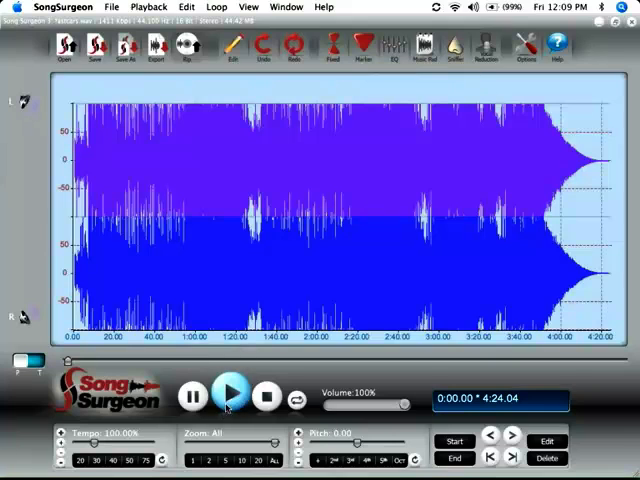
- Play the song and drop marker M1 at about 0:25
{"action": "left_click", "coordinate": [233, 393]}
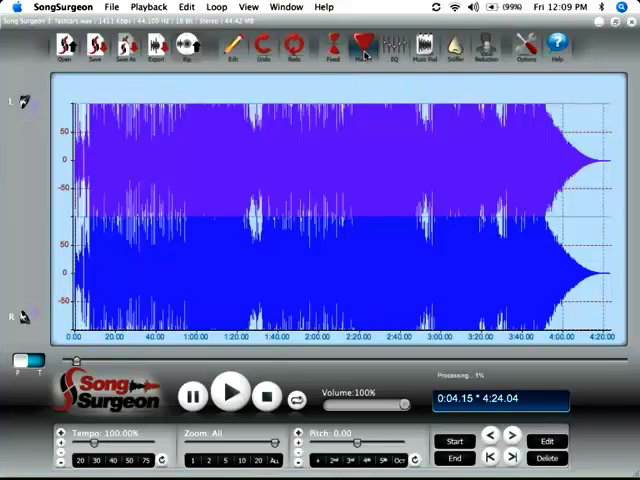
{"action": "mouse_move", "coordinate": [362, 48]}
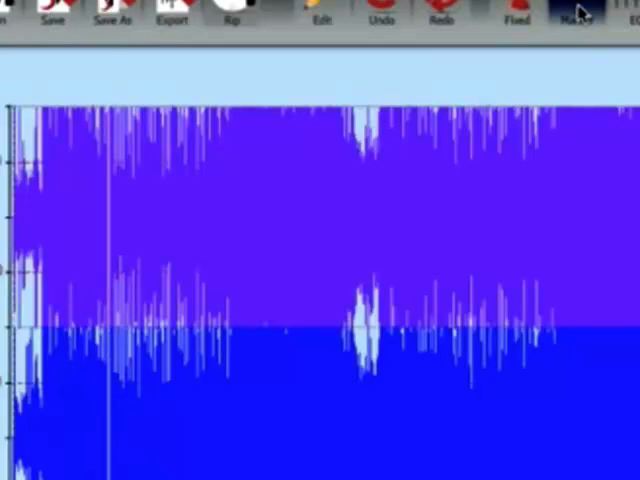
{"action": "left_click", "coordinate": [573, 10]}
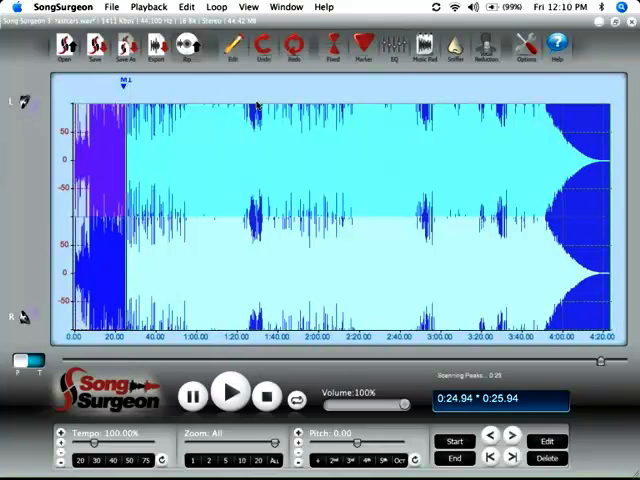
- Delete everything after marker M1, keeping the first 25.94 seconds
{"action": "left_click", "coordinate": [276, 460]}
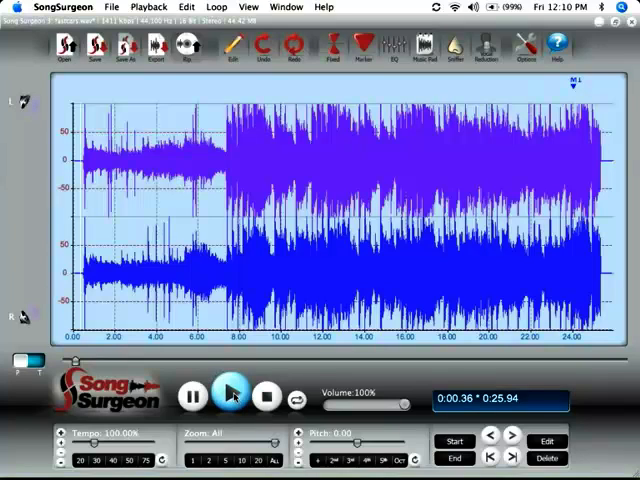
- Delete the clip's opening six seconds up to marker M2, leaving exactly 20 seconds
{"action": "left_click", "coordinate": [231, 395]}
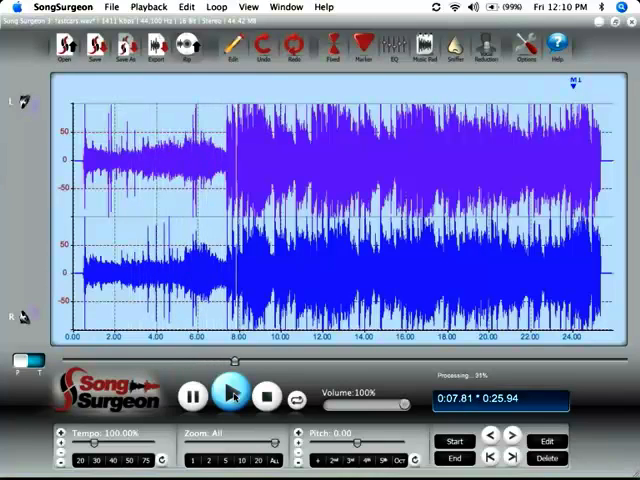
{"action": "left_click", "coordinate": [231, 396]}
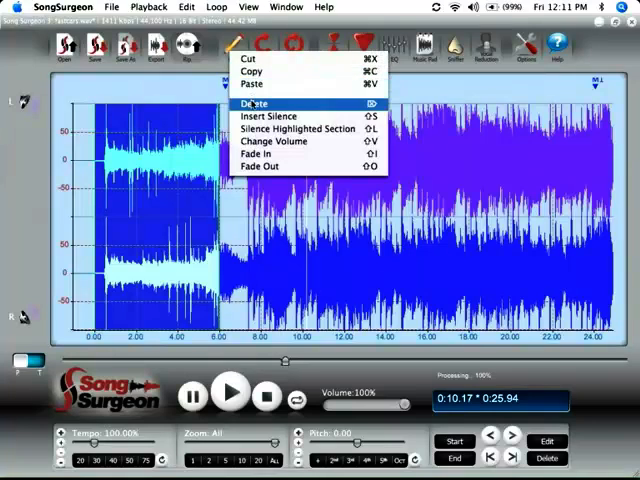
{"action": "left_click", "coordinate": [247, 102]}
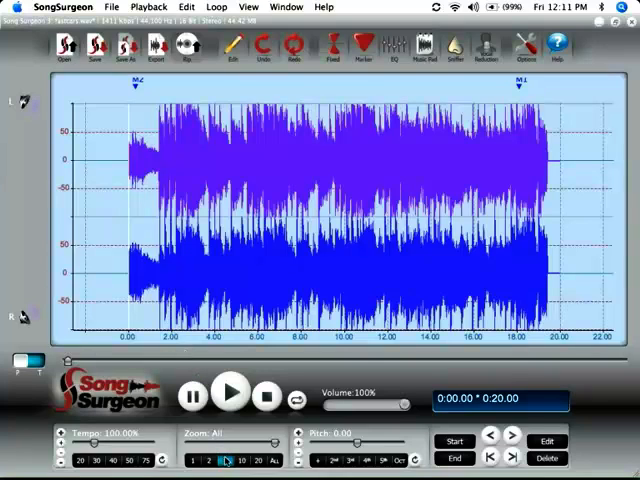
{"action": "mouse_move", "coordinate": [221, 458]}
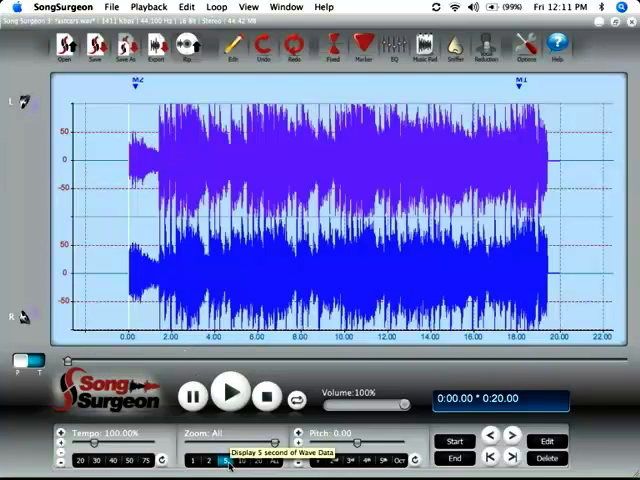
- In a 5-second zoom, set marker M3 about 1.0 s in and highlight before it
{"action": "left_click", "coordinate": [225, 462]}
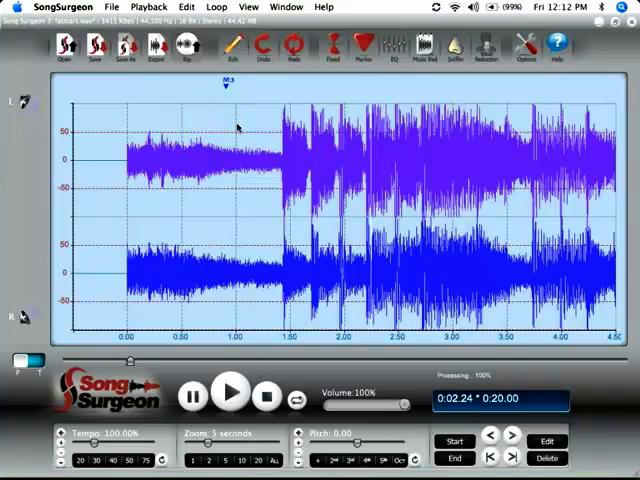
{"action": "mouse_move", "coordinate": [238, 150]}
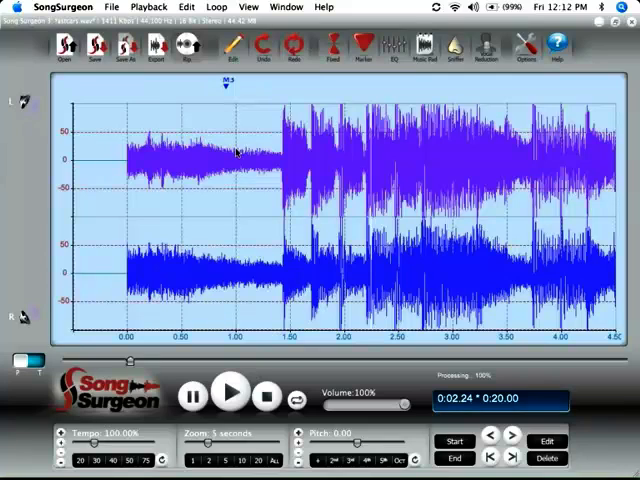
{"action": "mouse_move", "coordinate": [270, 162]}
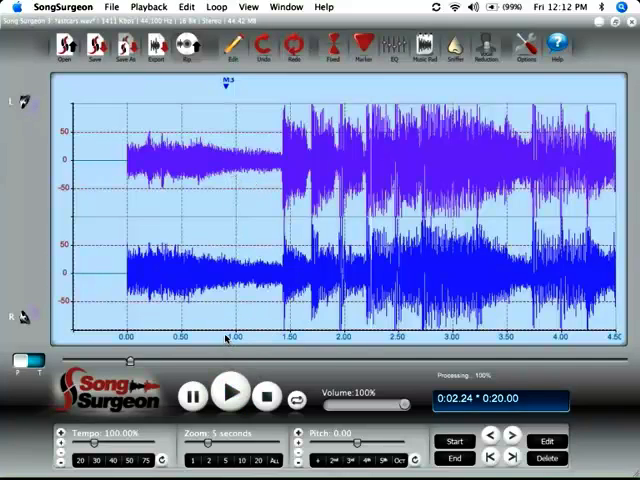
{"action": "left_click", "coordinate": [231, 394]}
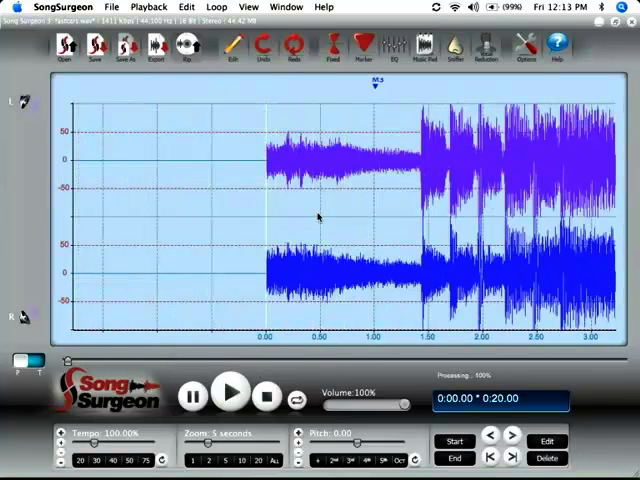
{"action": "mouse_move", "coordinate": [378, 163]}
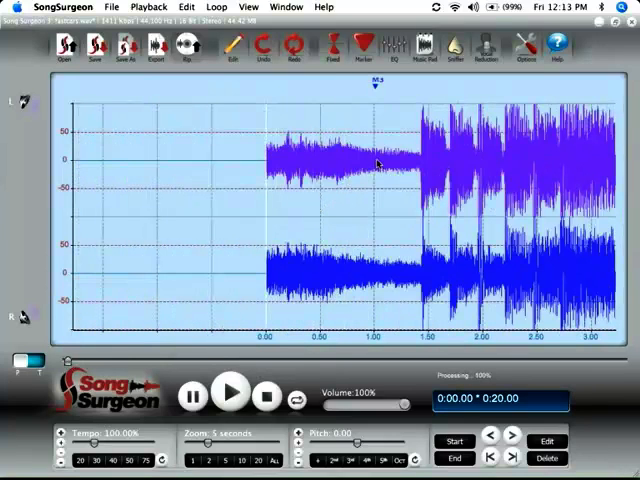
{"action": "left_click", "coordinate": [372, 165]}
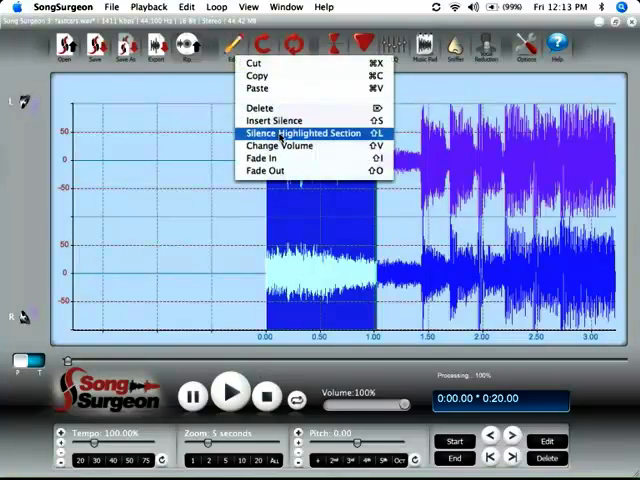
- Silence the opening second from 0.00 up to marker M3
{"action": "left_click", "coordinate": [287, 132]}
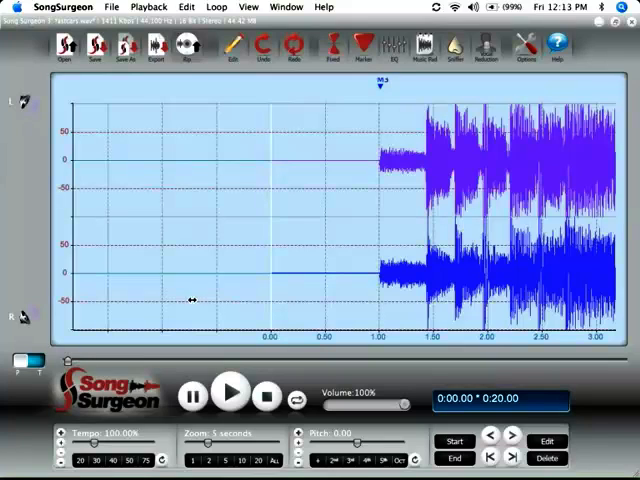
{"action": "mouse_move", "coordinate": [186, 302]}
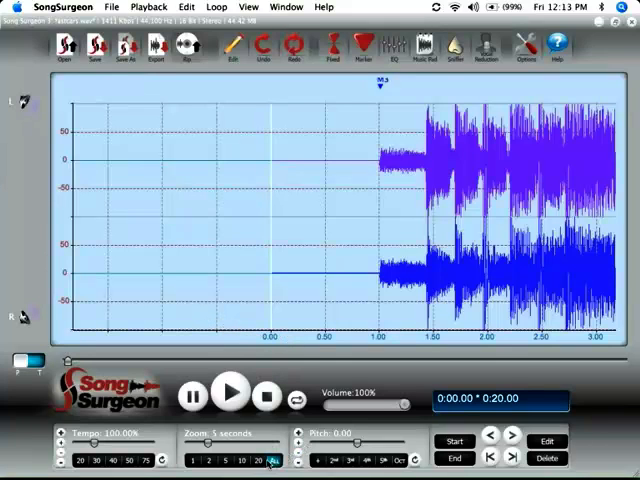
- Zoom All, then Zoom 2, and set the playhead near 17.7 s
{"action": "left_click", "coordinate": [278, 465]}
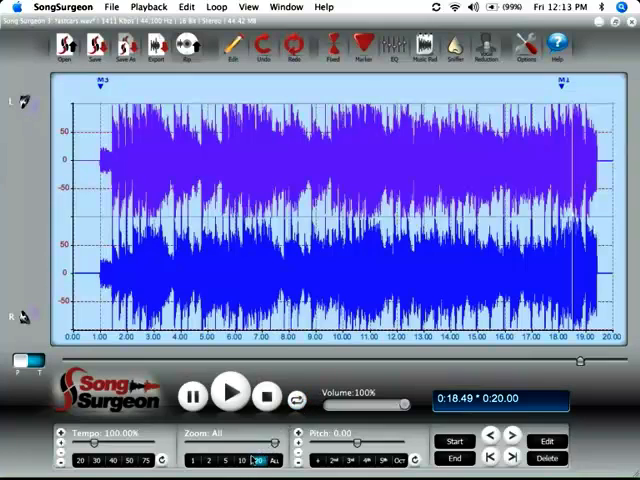
{"action": "mouse_move", "coordinate": [231, 466]}
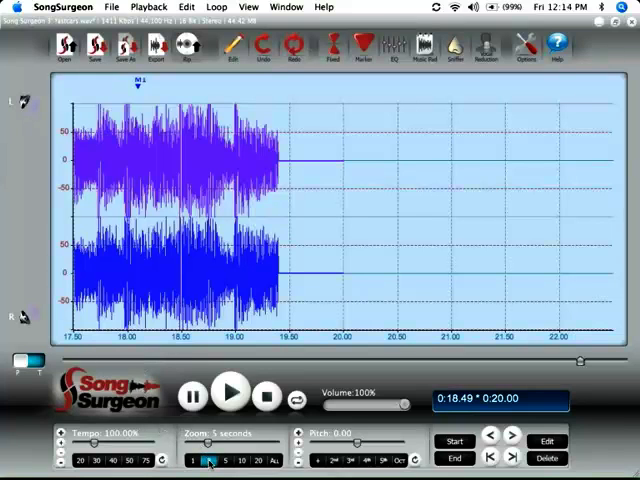
{"action": "left_click", "coordinate": [205, 456]}
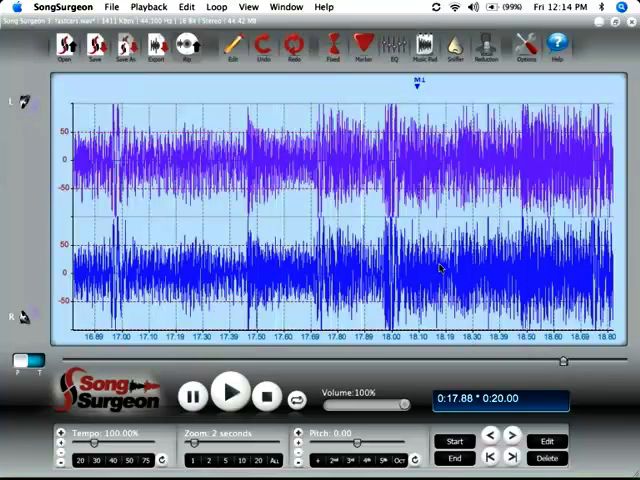
{"action": "mouse_move", "coordinate": [412, 127]}
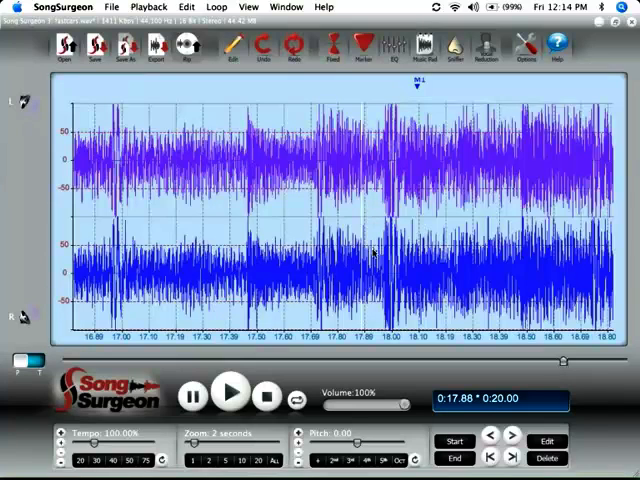
{"action": "mouse_move", "coordinate": [331, 238]}
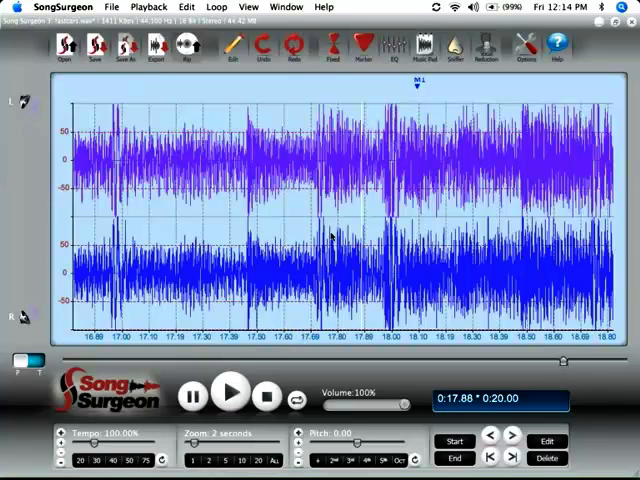
{"action": "left_click", "coordinate": [231, 396]}
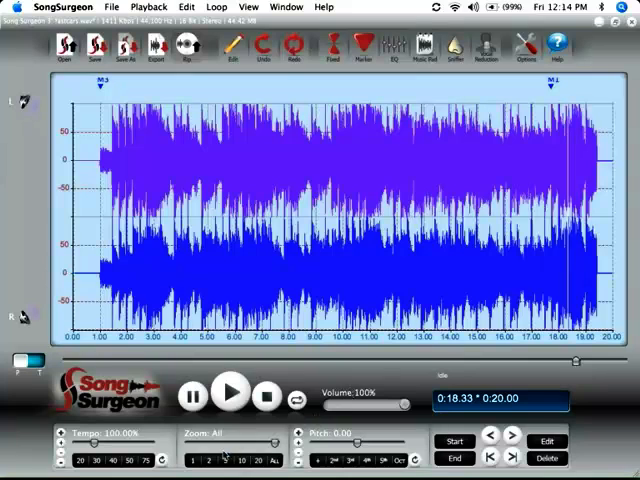
- Insert silence after the solo's end at 17.63 s, making the clip 19 seconds
{"action": "left_click", "coordinate": [207, 460]}
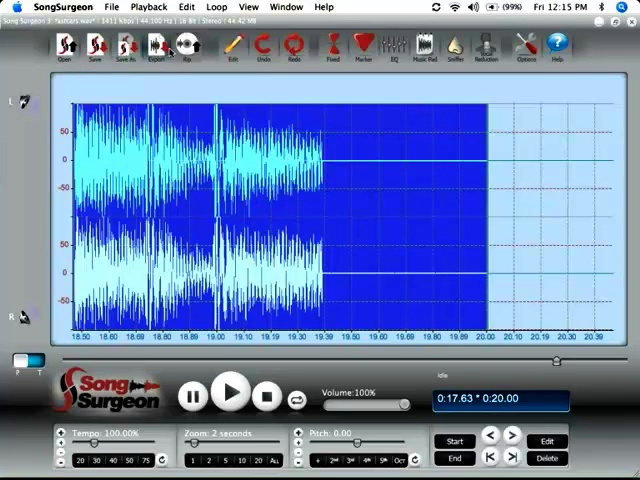
{"action": "mouse_move", "coordinate": [186, 50]}
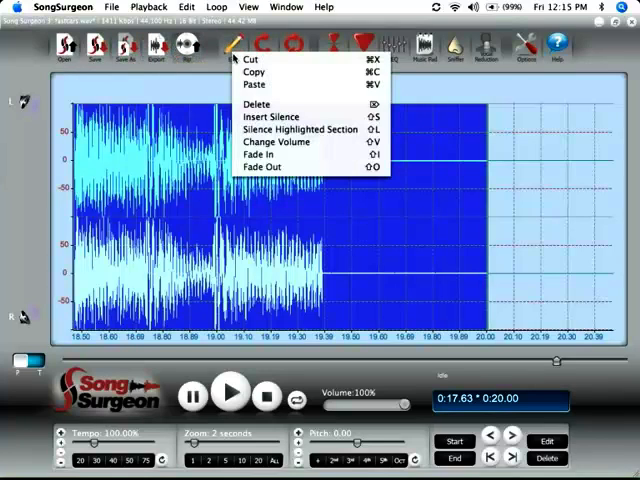
{"action": "mouse_move", "coordinate": [270, 116]}
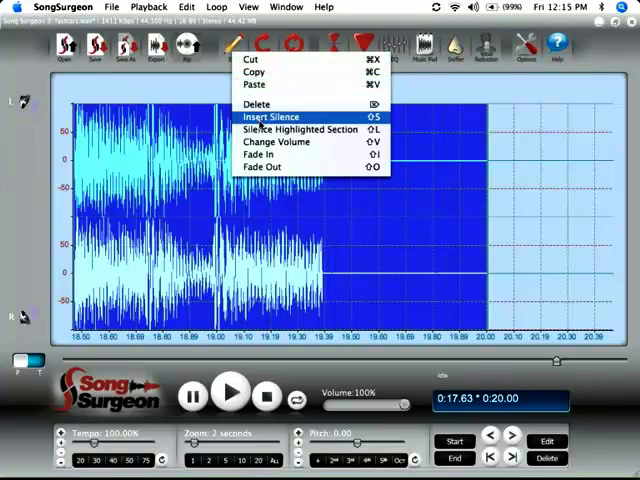
{"action": "left_click", "coordinate": [271, 116]}
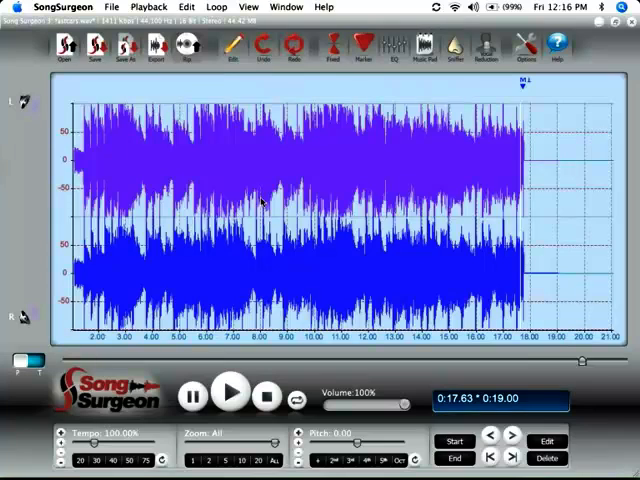
{"action": "mouse_move", "coordinate": [260, 256]}
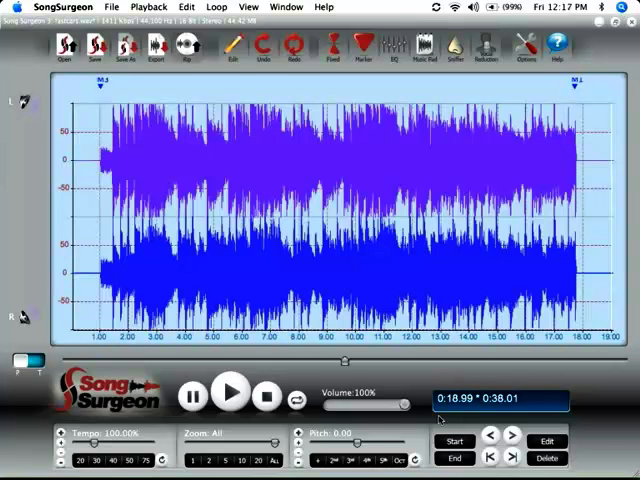
- Paste copies of the solo back to back, giving 57 seconds with loops L5–L7
{"action": "left_click", "coordinate": [272, 460]}
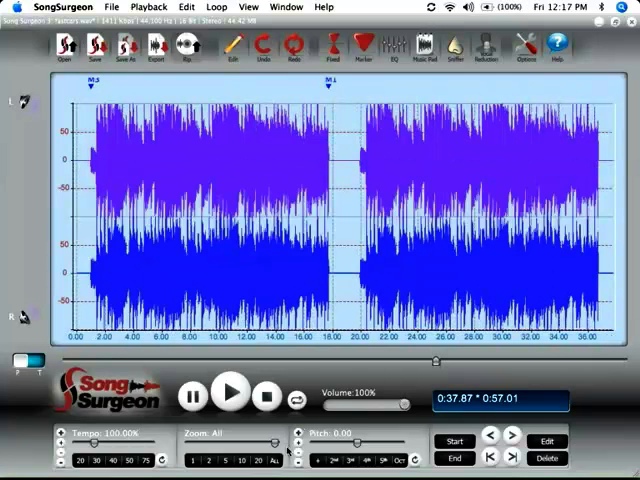
{"action": "left_click", "coordinate": [277, 459]}
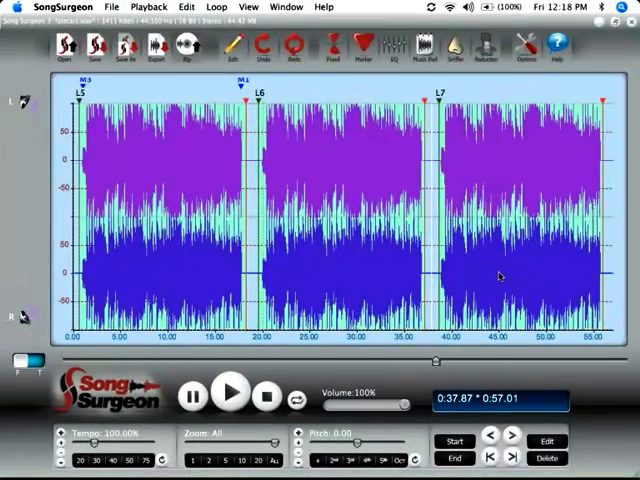
{"action": "mouse_move", "coordinate": [283, 258]}
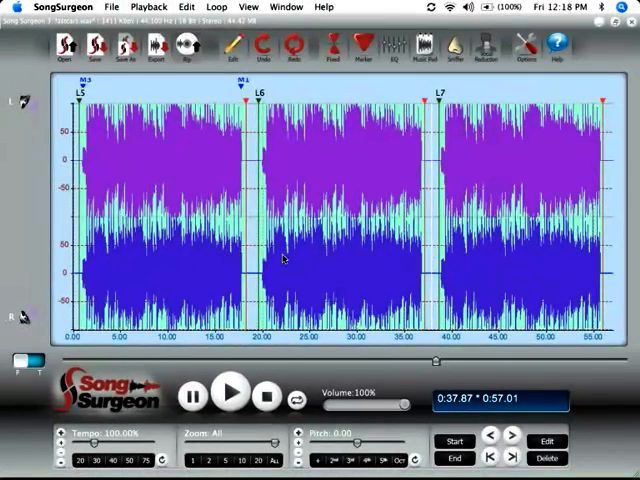
{"action": "mouse_move", "coordinate": [395, 260]}
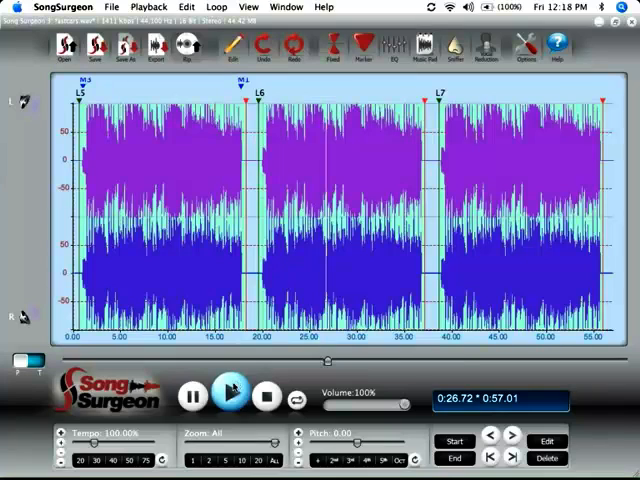
- Preview the solo loops after setting their tempos to 50% and 75%
{"action": "left_click", "coordinate": [146, 456]}
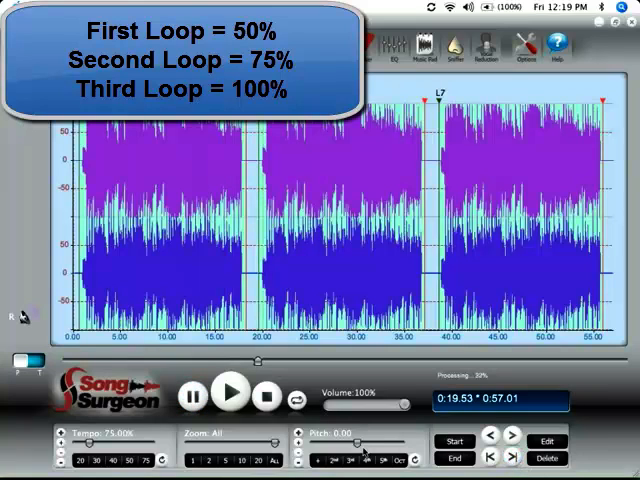
{"action": "left_click", "coordinate": [232, 394]}
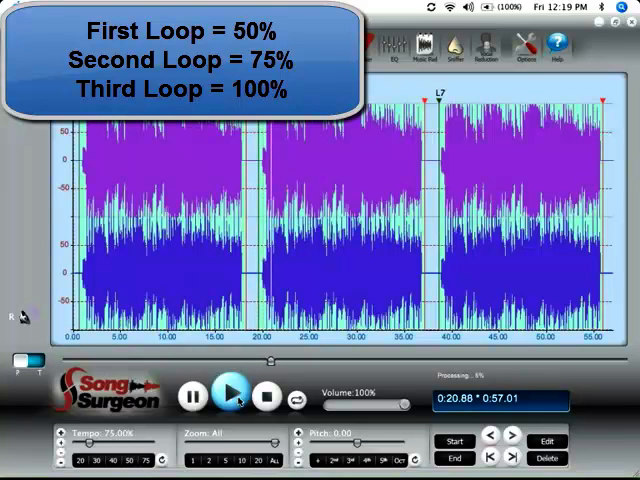
{"action": "left_click", "coordinate": [232, 393]}
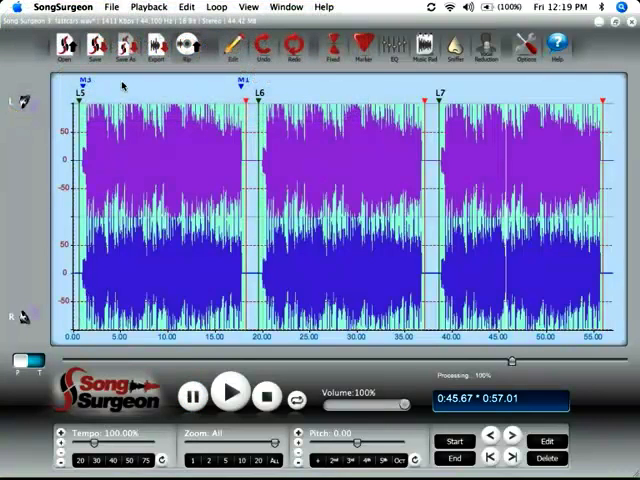
{"action": "mouse_move", "coordinate": [94, 51]}
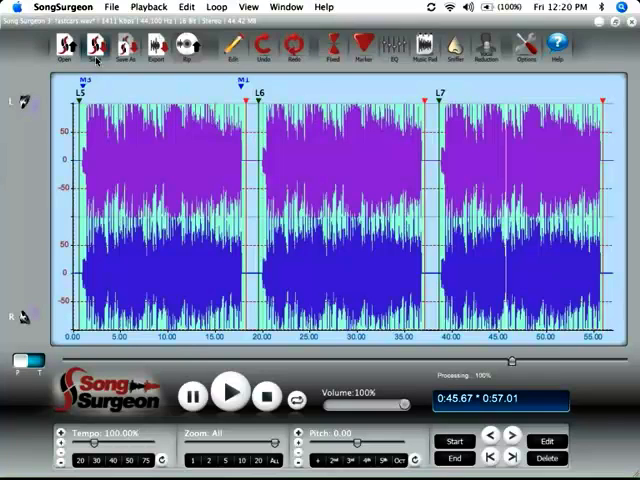
- Keep loop L7 at 100% tempo and save the clip
{"action": "left_click", "coordinate": [156, 48]}
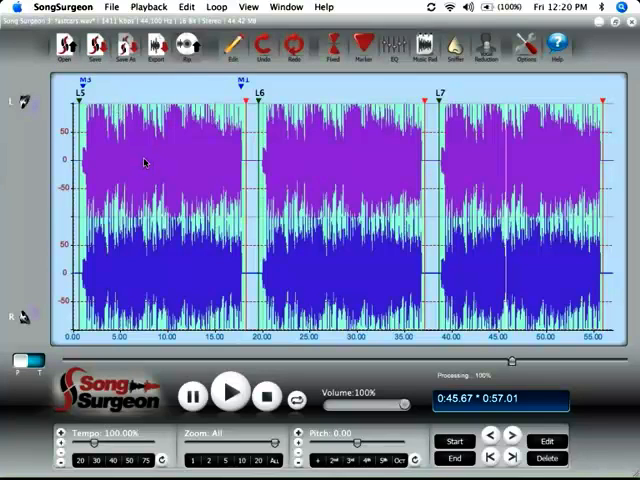
{"action": "mouse_move", "coordinate": [289, 166]}
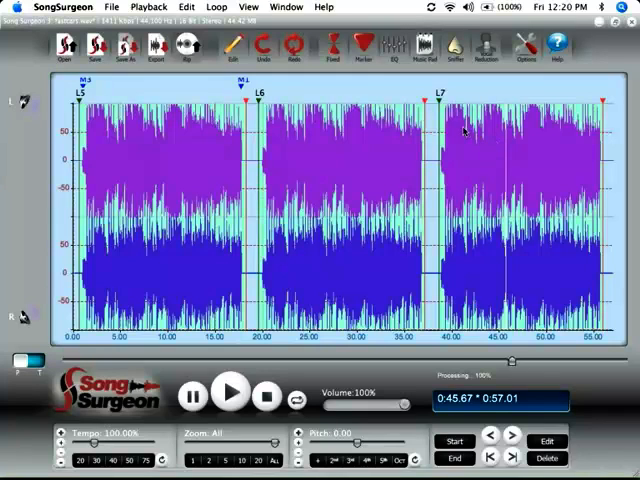
{"action": "mouse_move", "coordinate": [340, 99]}
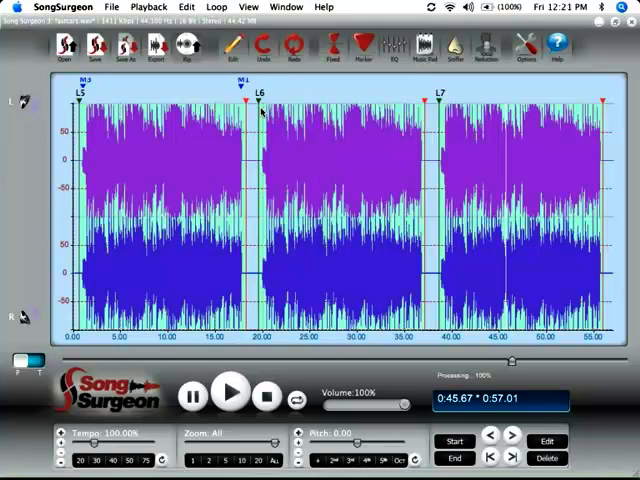
{"action": "mouse_move", "coordinate": [295, 137]}
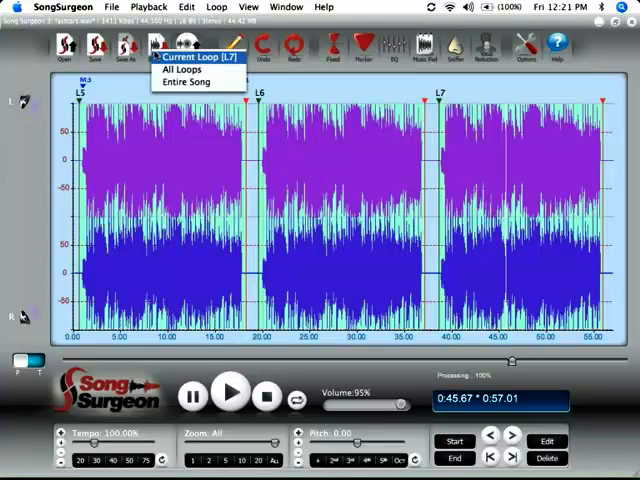
{"action": "mouse_move", "coordinate": [197, 83]}
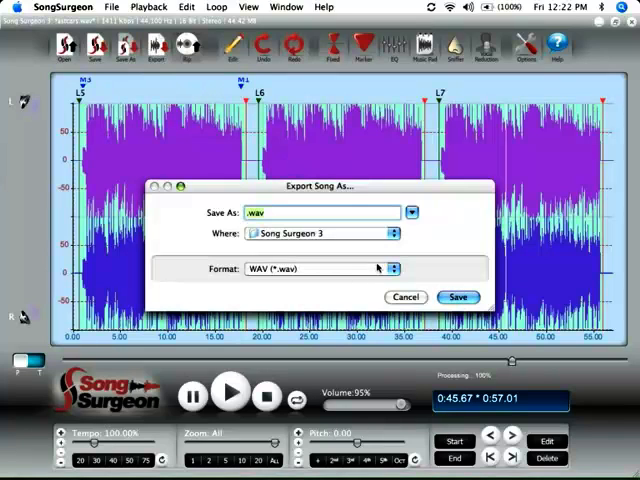
- Export the lesson as an MP3 named '3speedlesson'
{"action": "left_click", "coordinate": [318, 268]}
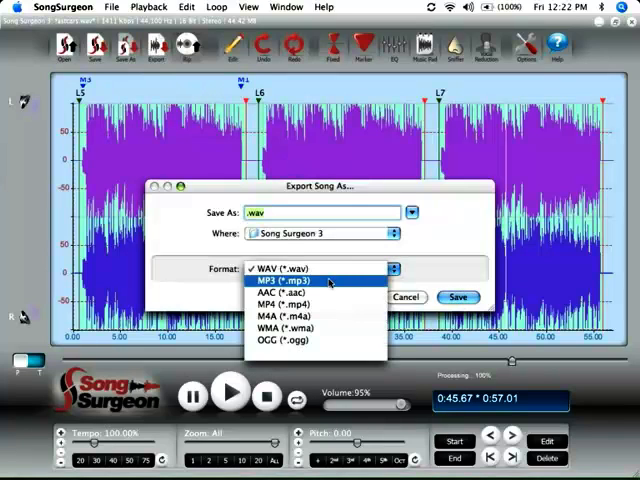
{"action": "left_click", "coordinate": [283, 280]}
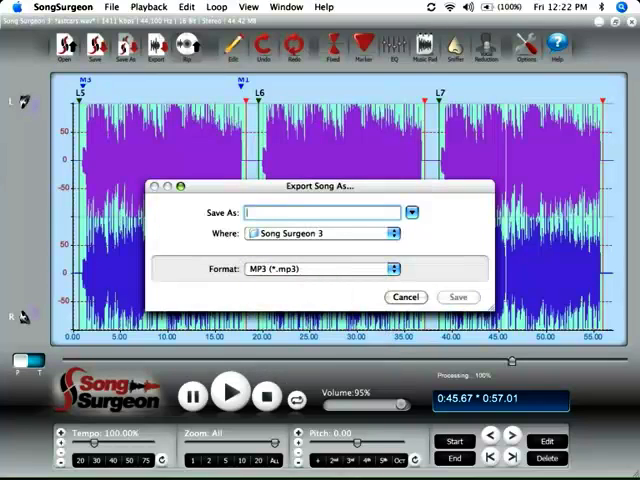
{"action": "type", "text": "3"}
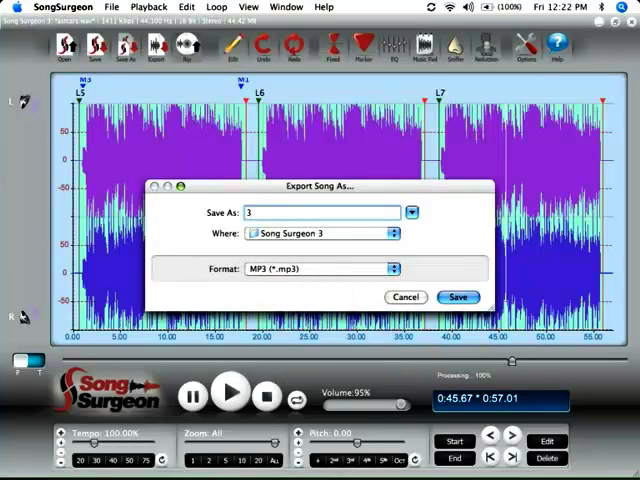
{"action": "type", "text": "speedlesson"}
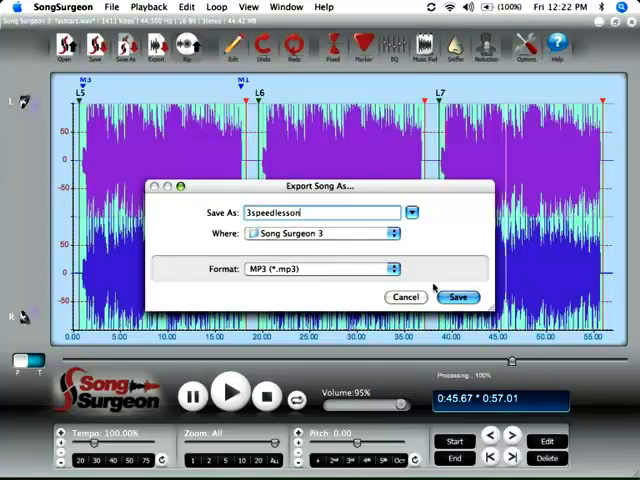
{"action": "left_click", "coordinate": [458, 297]}
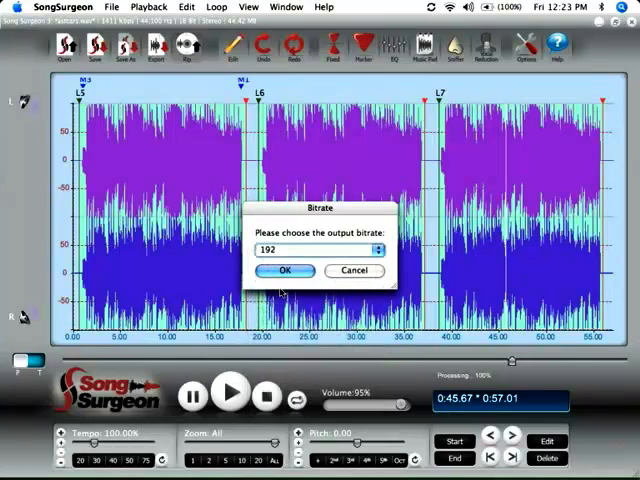
- Accept the 192 bitrate to run the MP3 export, then start opening the exported file
{"action": "left_click", "coordinate": [285, 270]}
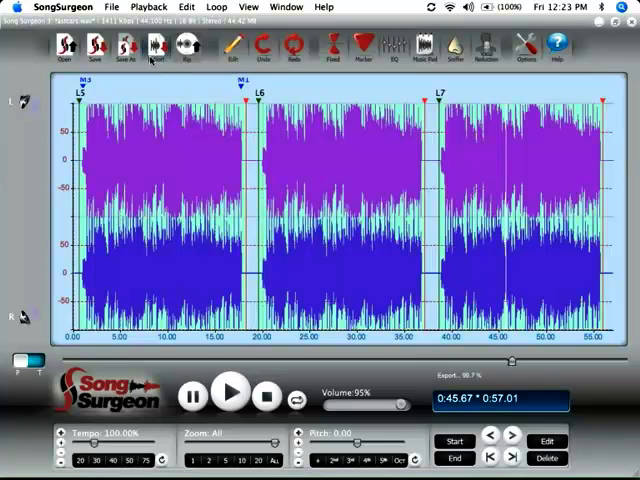
{"action": "left_click", "coordinate": [66, 50]}
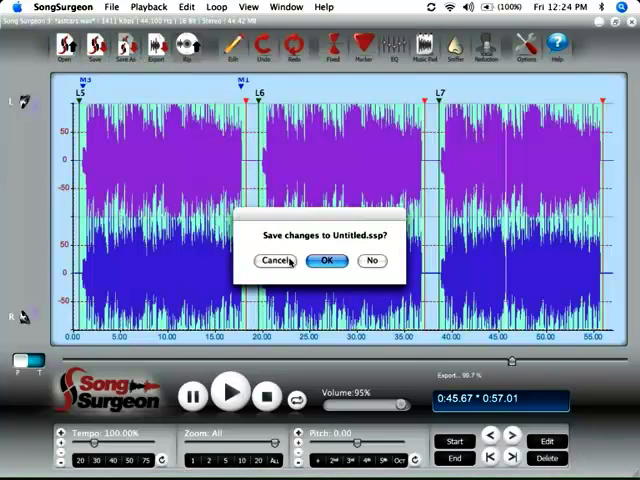
{"action": "mouse_move", "coordinate": [370, 261]}
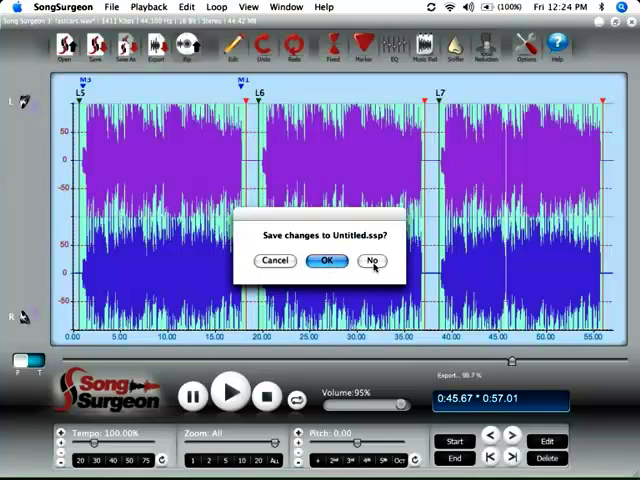
- Decline saving changes to Untitled.ssp
{"action": "left_click", "coordinate": [371, 261]}
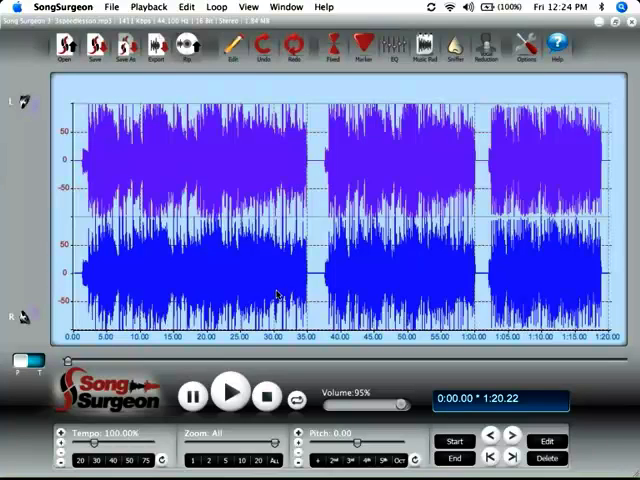
{"action": "mouse_move", "coordinate": [238, 290]}
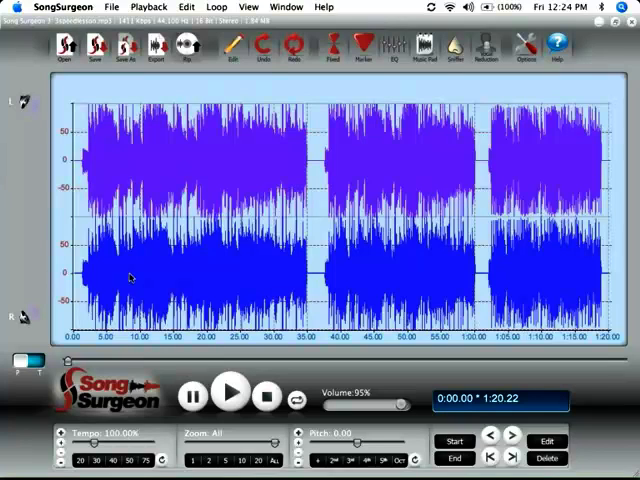
{"action": "mouse_move", "coordinate": [165, 263]}
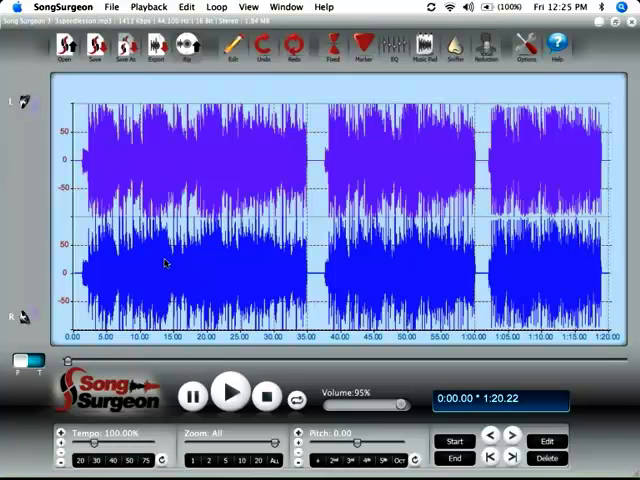
{"action": "mouse_move", "coordinate": [340, 280]}
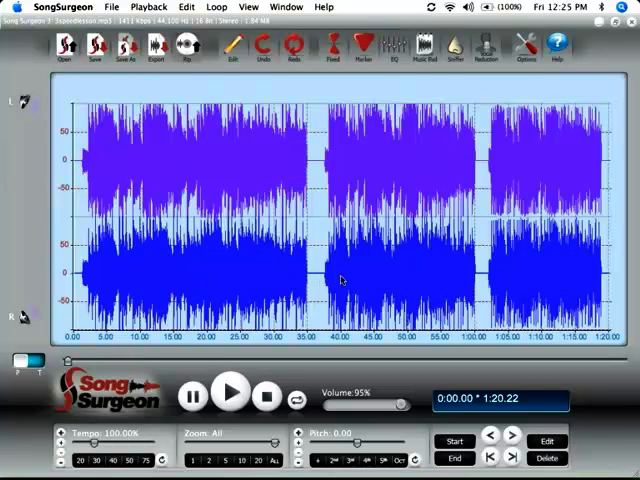
{"action": "mouse_move", "coordinate": [378, 280]}
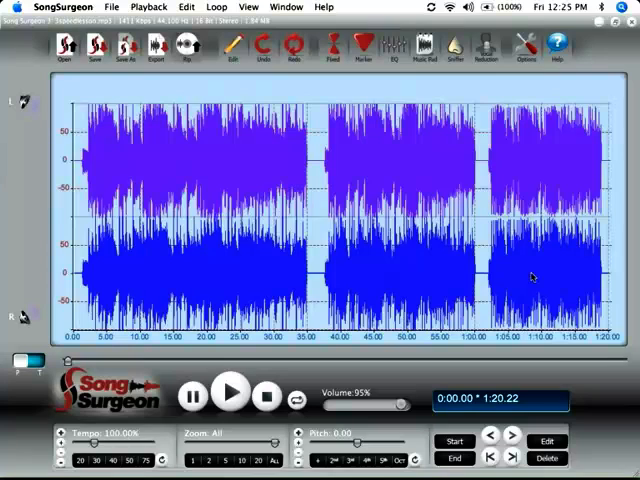
{"action": "mouse_move", "coordinate": [507, 272]}
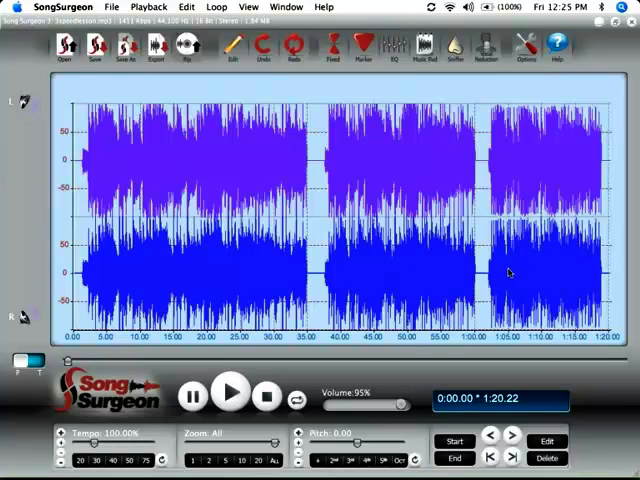
{"action": "mouse_move", "coordinate": [241, 264]}
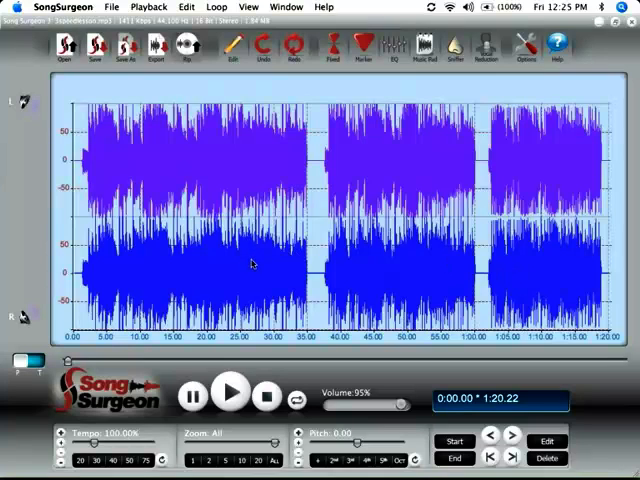
{"action": "mouse_move", "coordinate": [246, 347]}
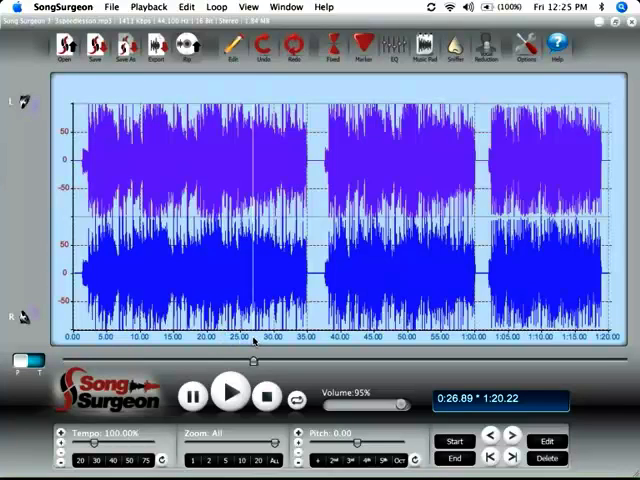
- Play 3speedlesson.mp3 to hear the three-speed solo lesson
{"action": "left_click", "coordinate": [232, 395]}
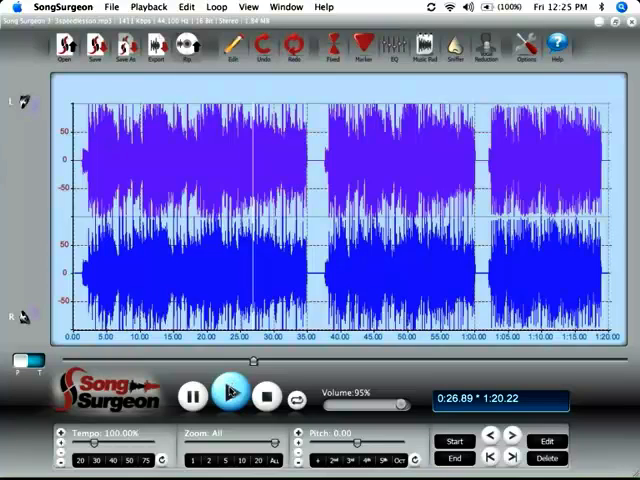